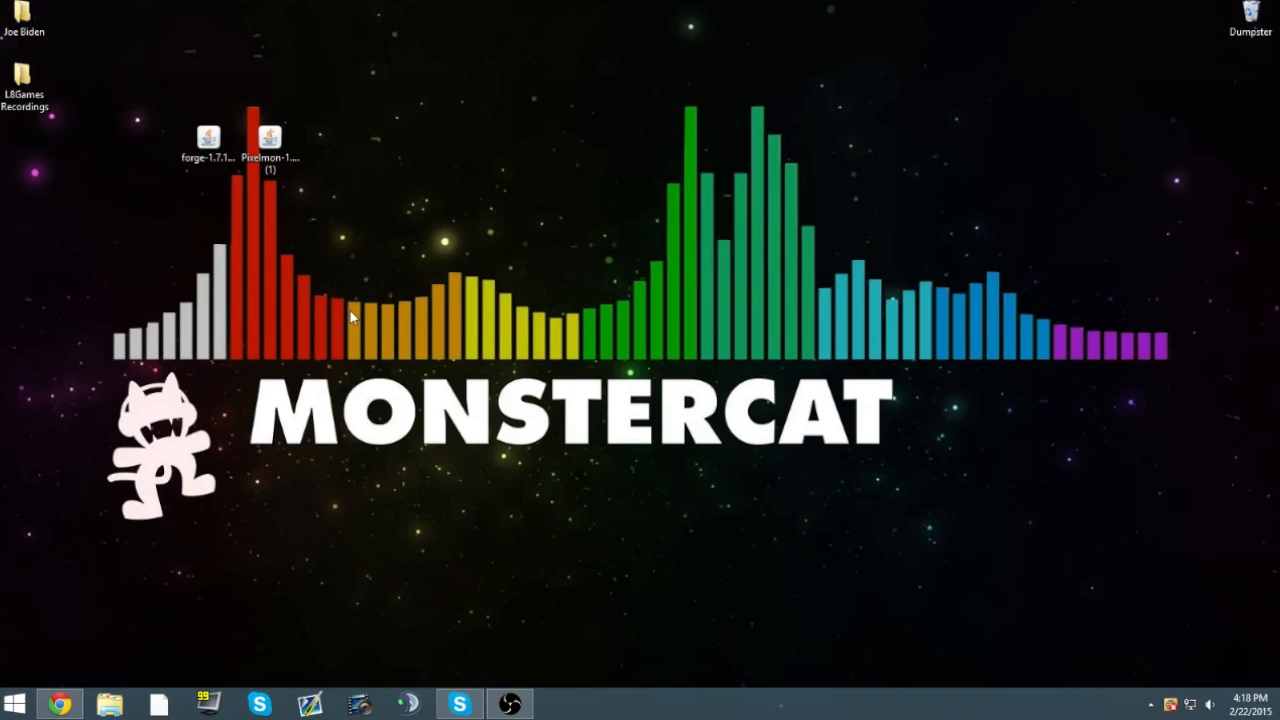
- Filter Forge downloads to Minecraft 1.7.10 and start the 1.7.10-Latest installer download
left_click(62, 704)
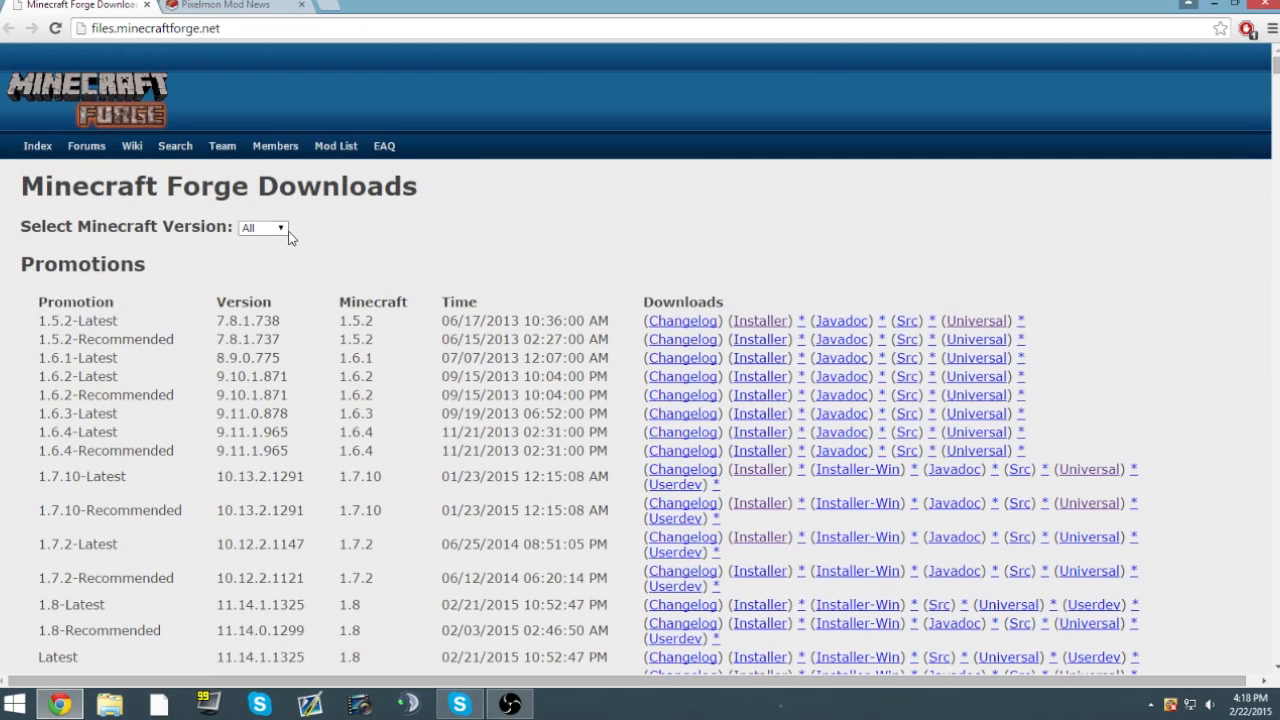
left_click(262, 228)
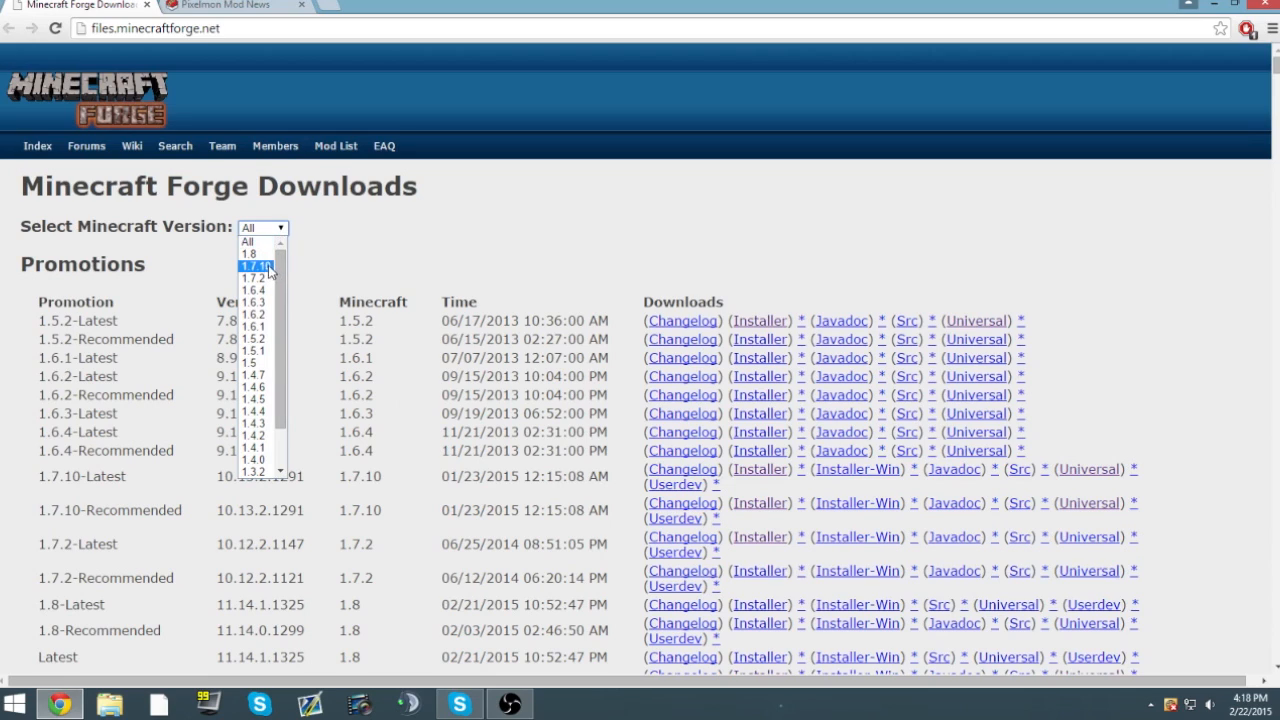
left_click(254, 264)
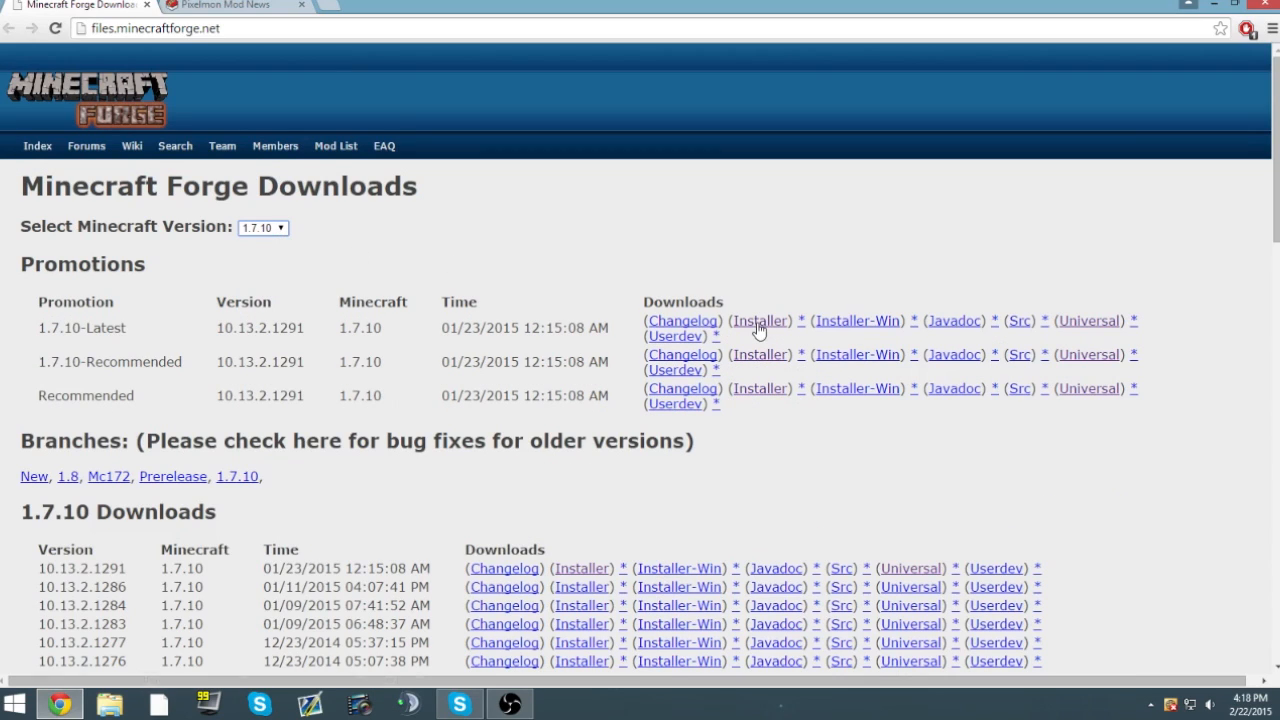
left_click(760, 320)
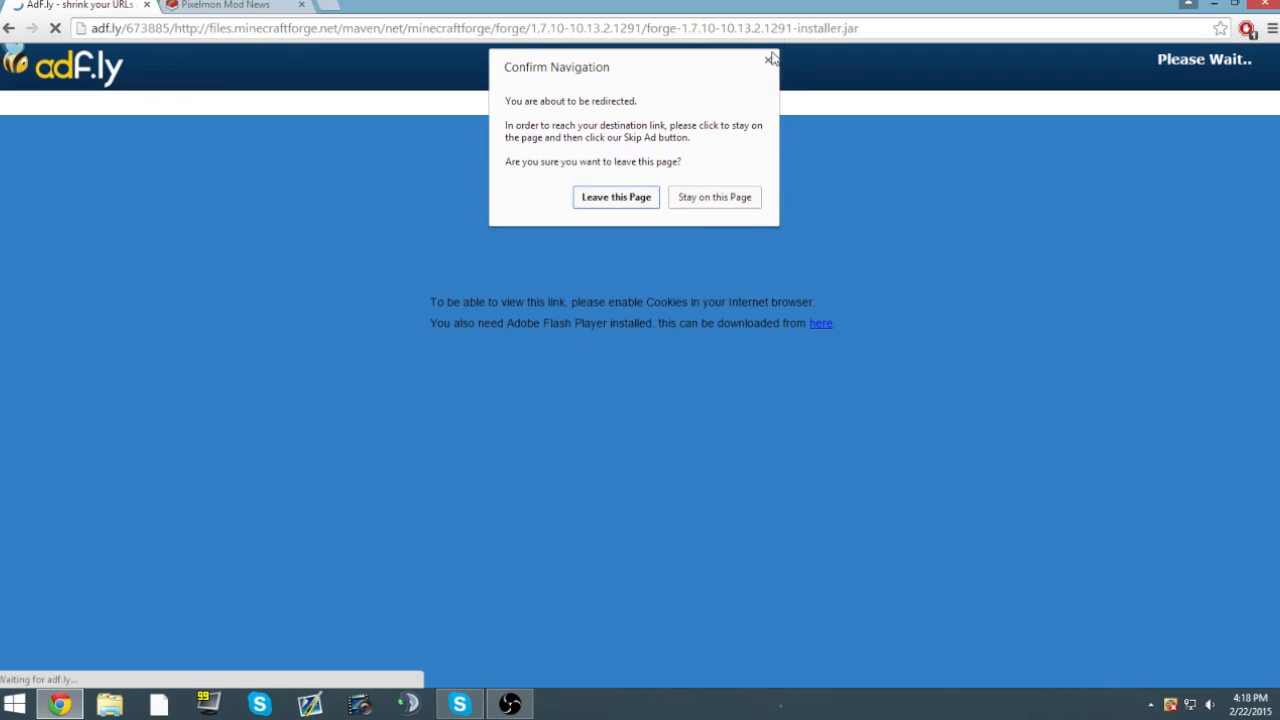
- Visit the Pixelmon Mod News site, then return to the desktop
left_click(230, 6)
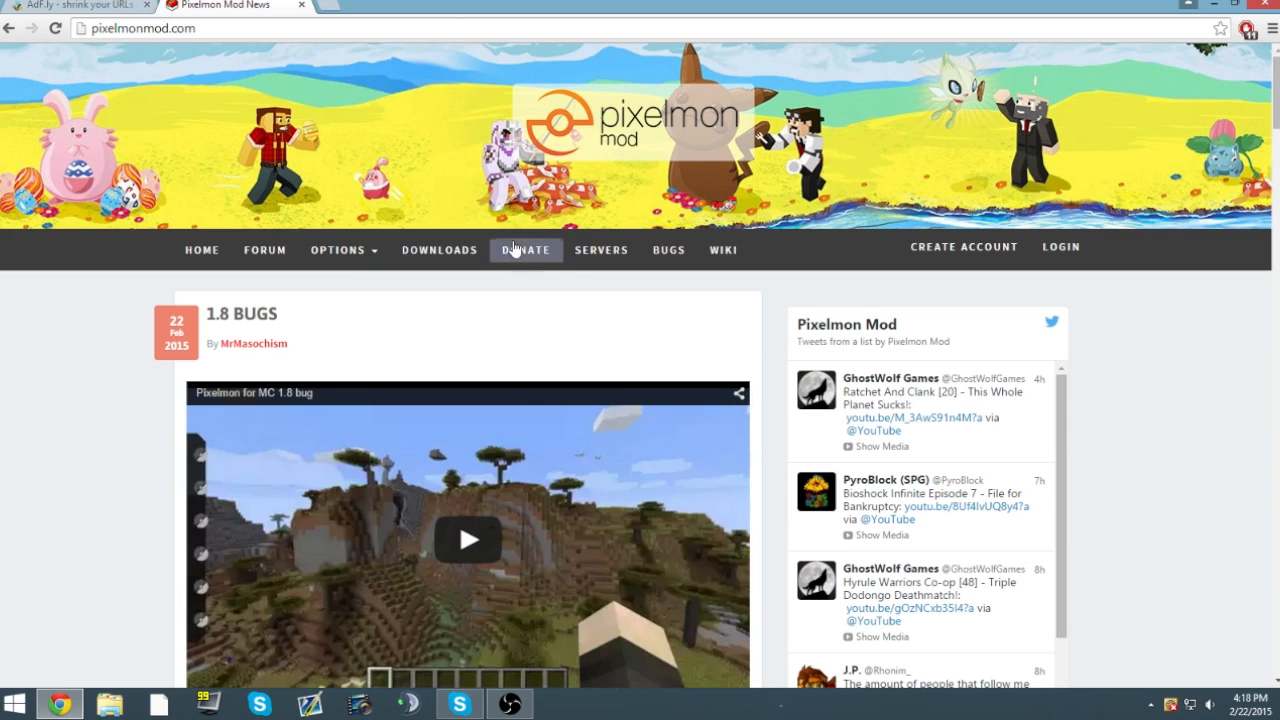
left_click(440, 248)
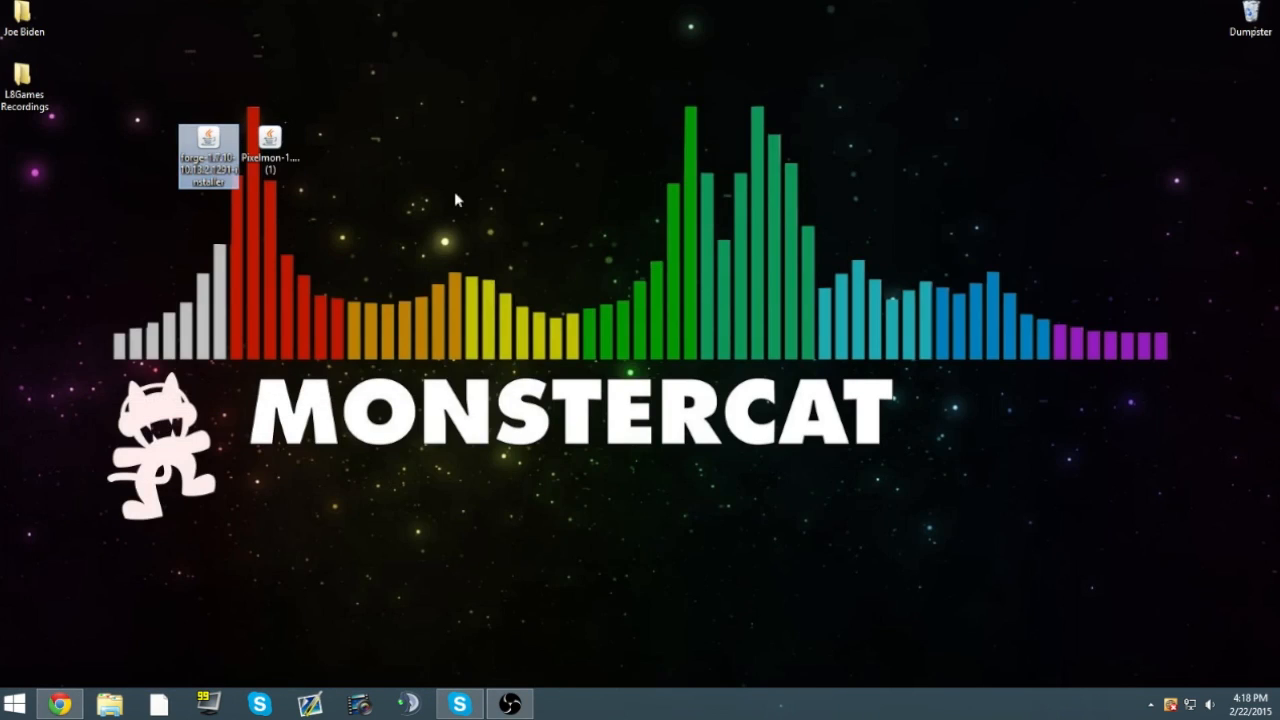
- Run the Forge installer jar and install the Forge 10.13.2.1291 client profile
left_click_drag(270, 150, 452, 144)
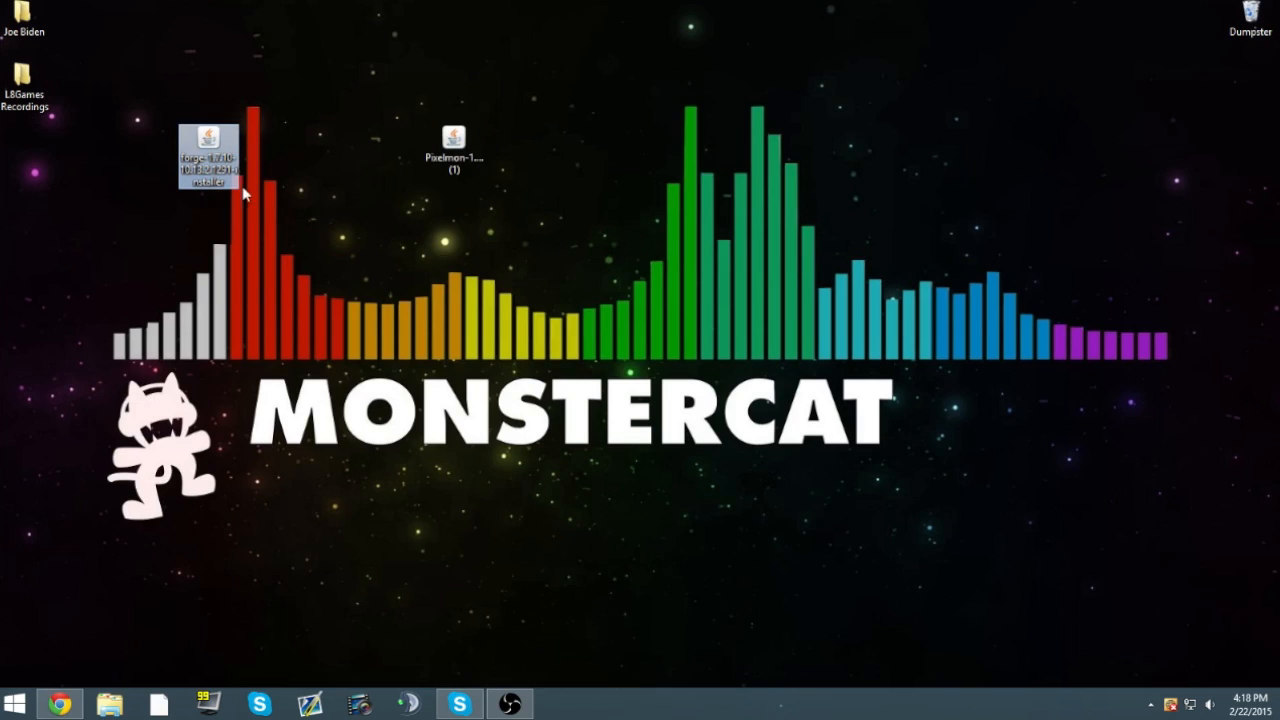
double_click(208, 136)
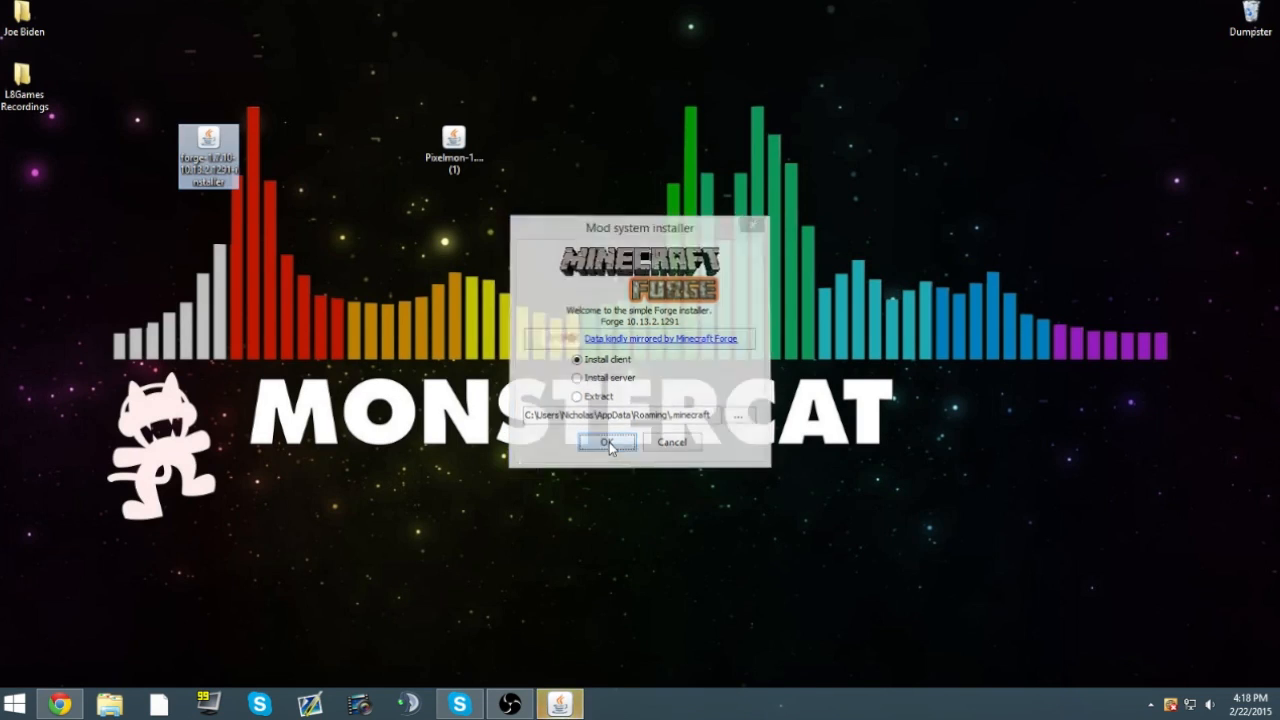
left_click(608, 442)
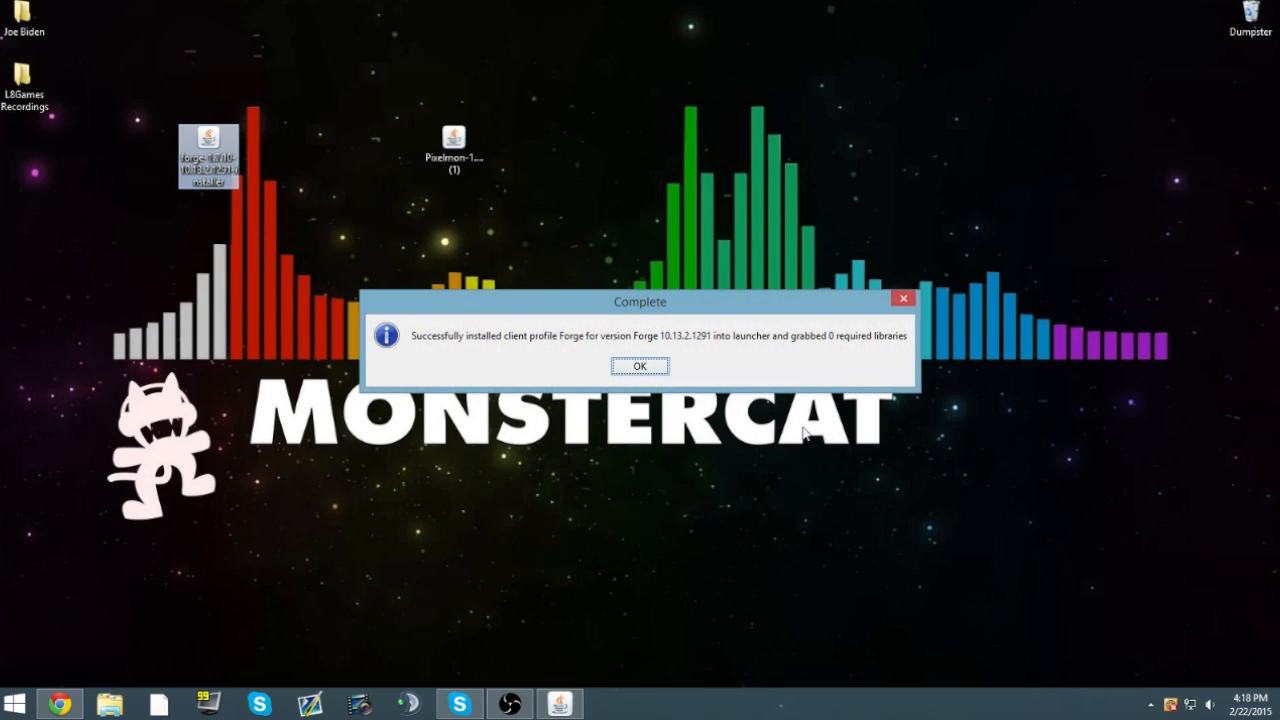
left_click(640, 366)
type(".minecraft")
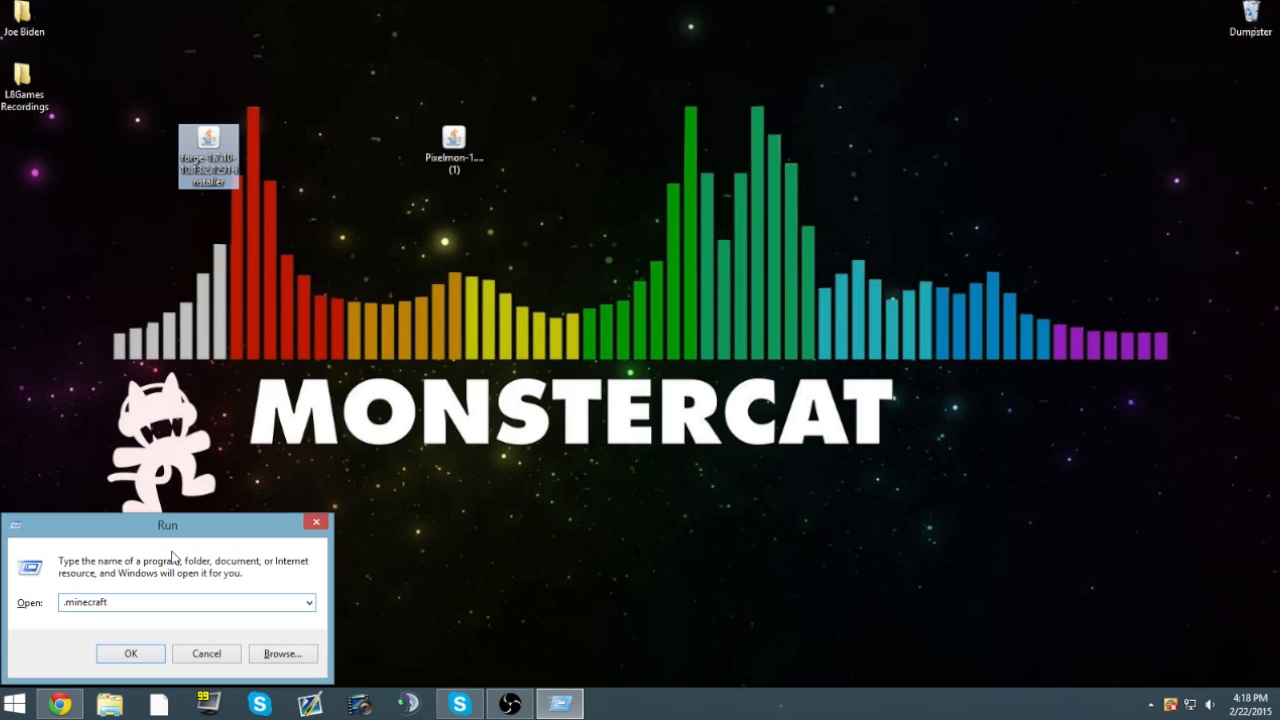
- Place the Pixelmon 1.7.10 universal jar in the .minecraft mods folder beside OptiFine
left_click(130, 652)
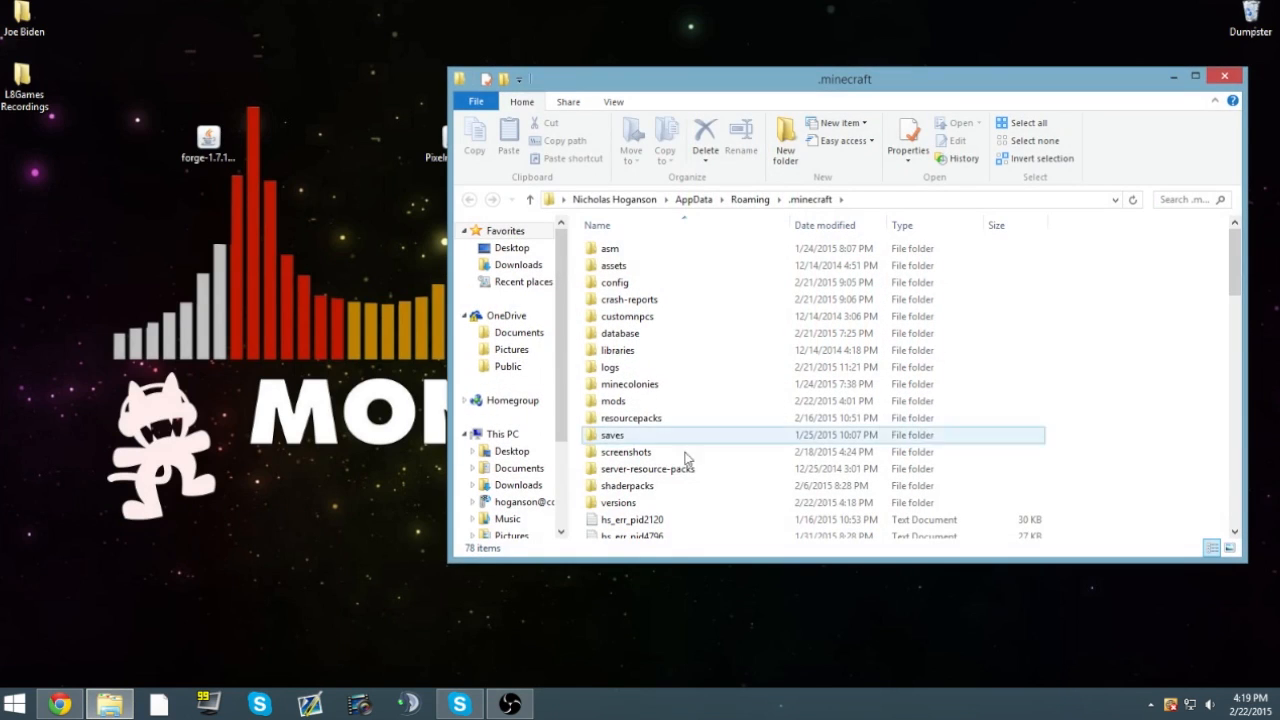
left_click(616, 400)
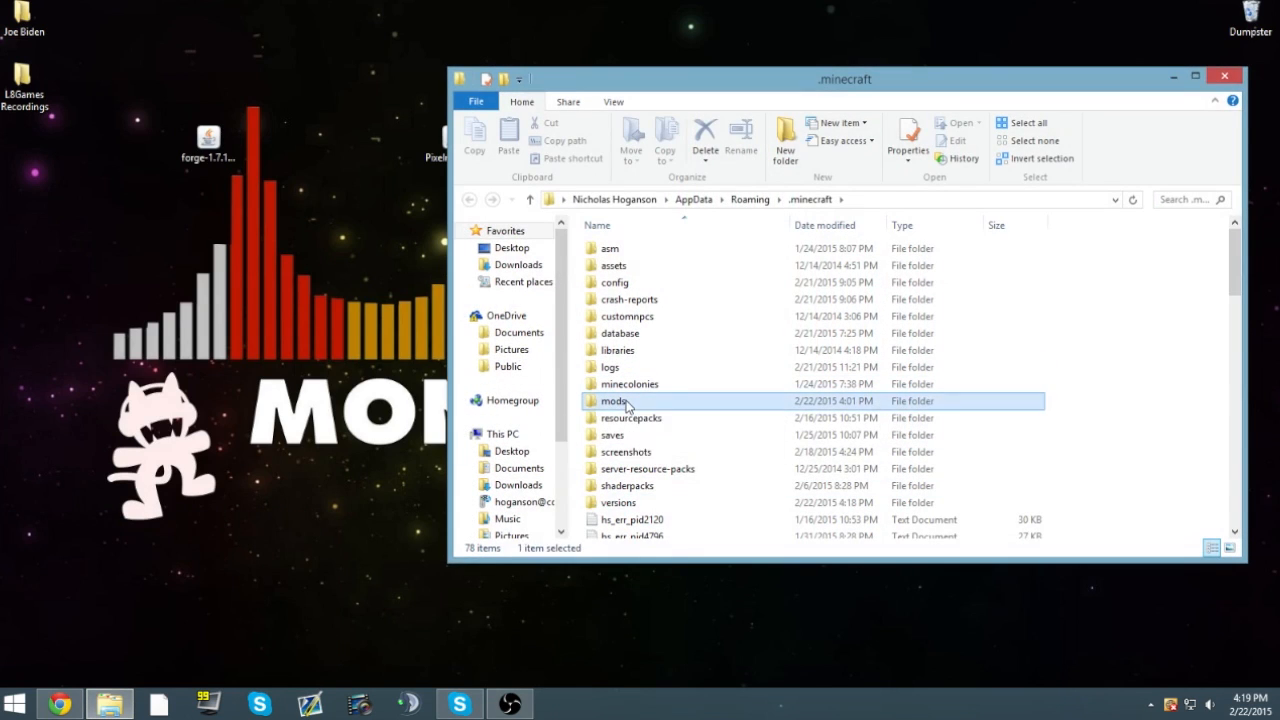
double_click(616, 400)
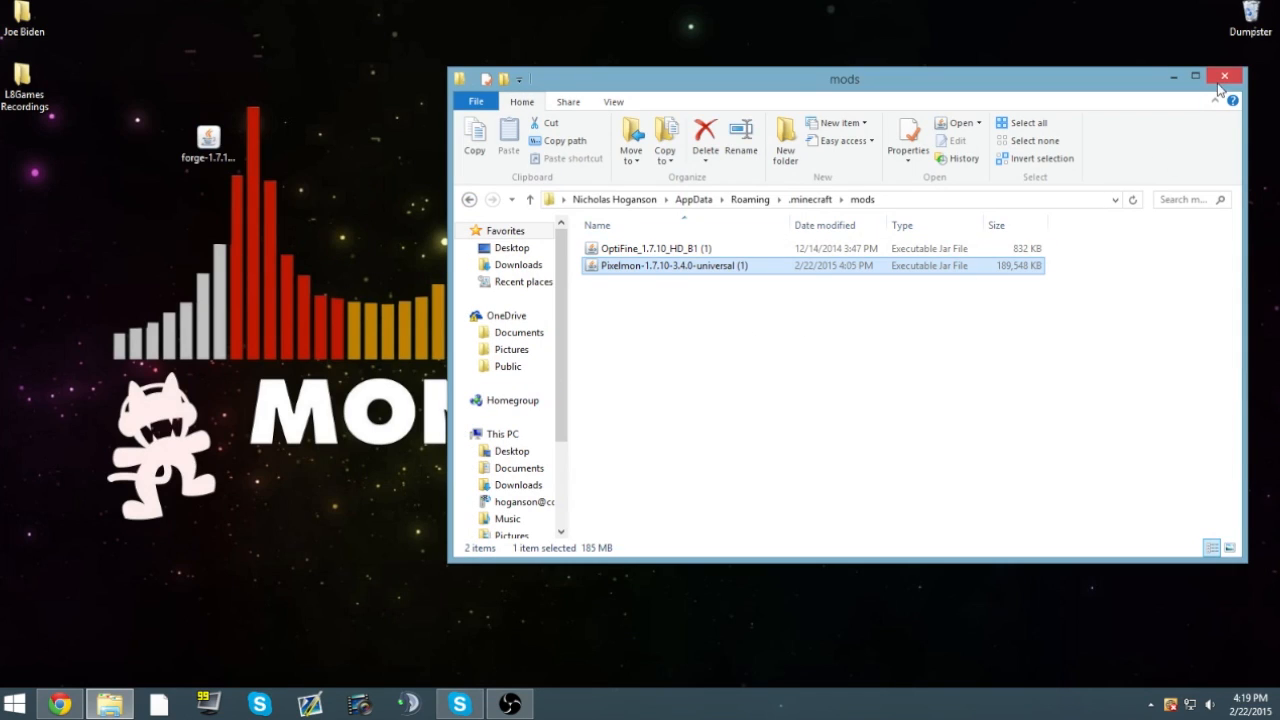
left_click(1224, 76)
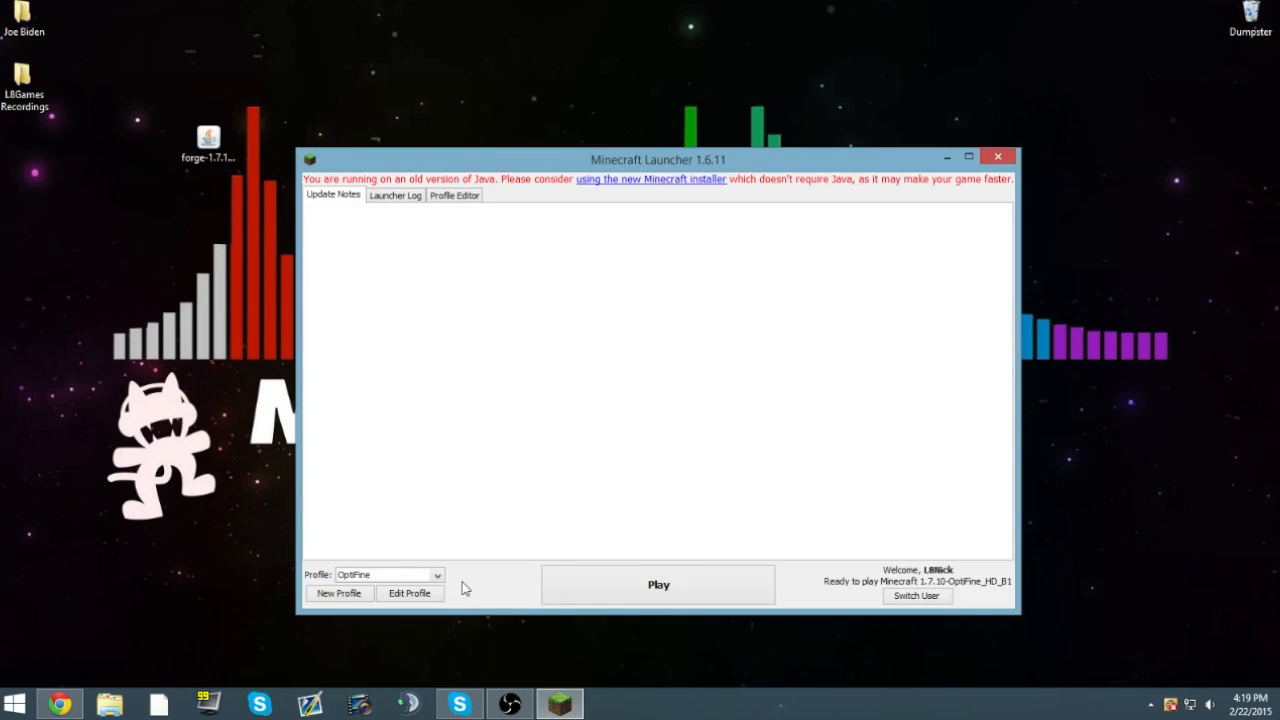
- Select the Forge 1.7.10 profile and launch the game
left_click(388, 574)
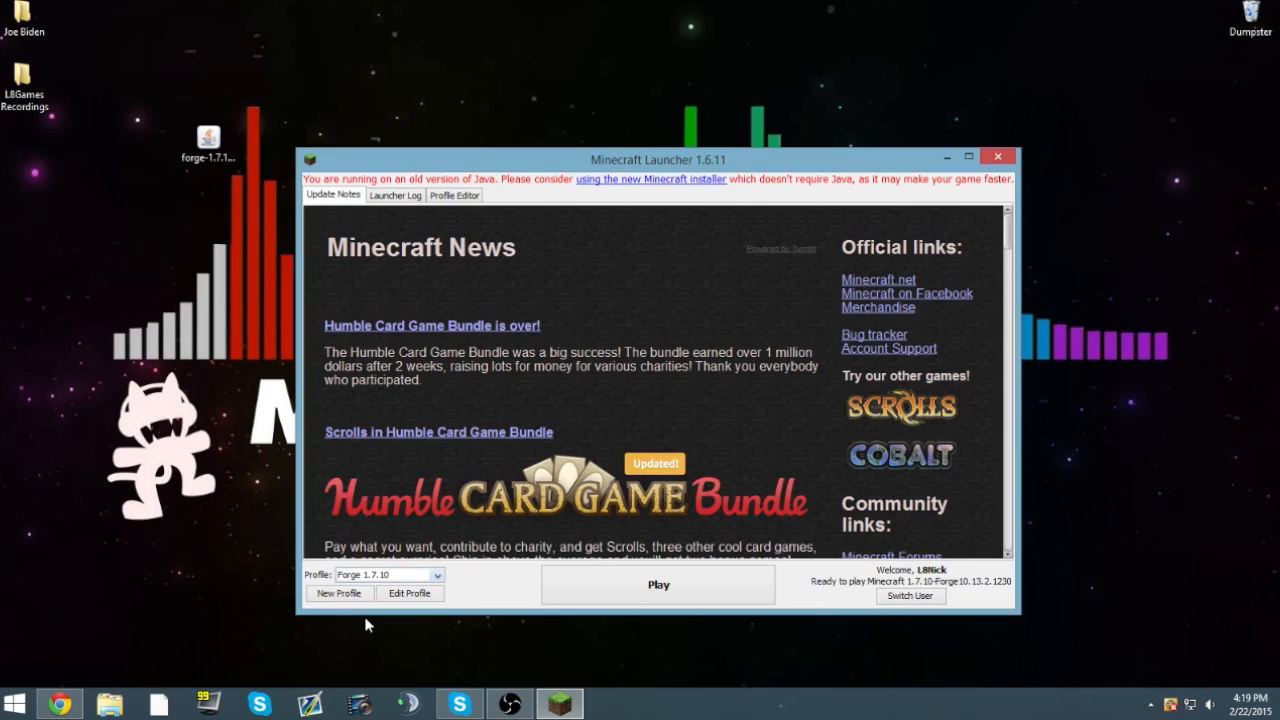
left_click(388, 574)
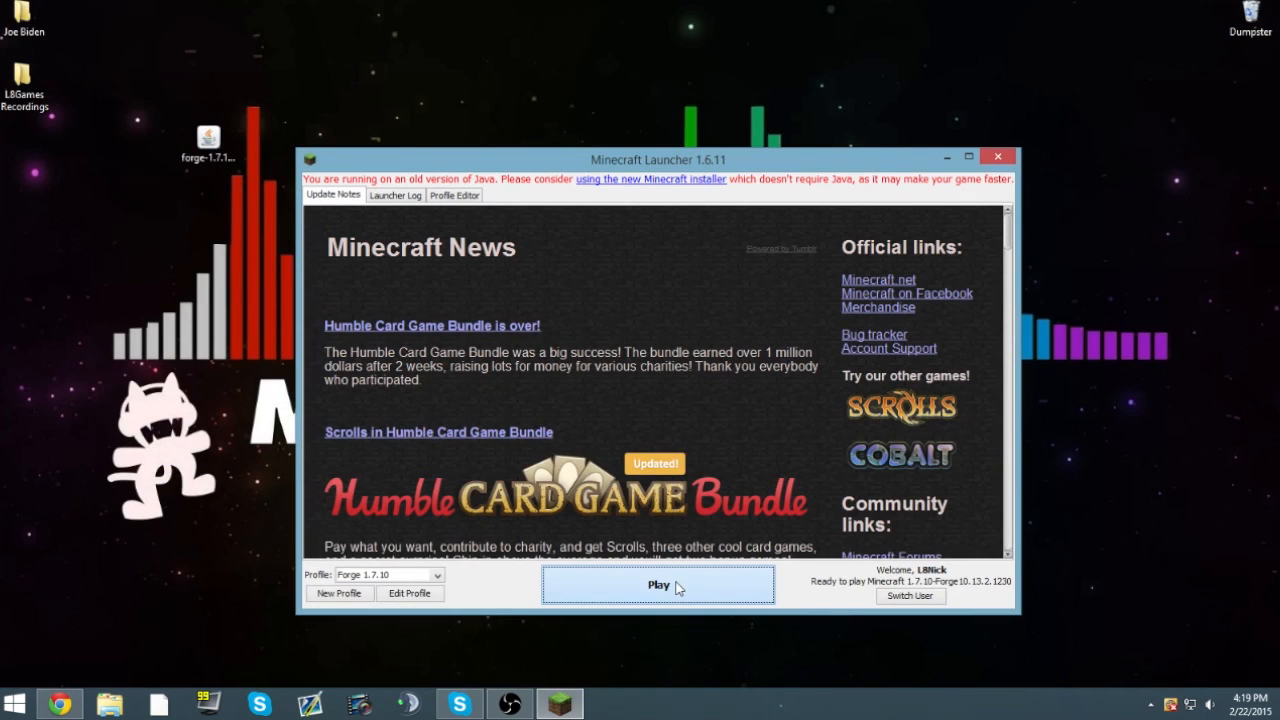
left_click(658, 584)
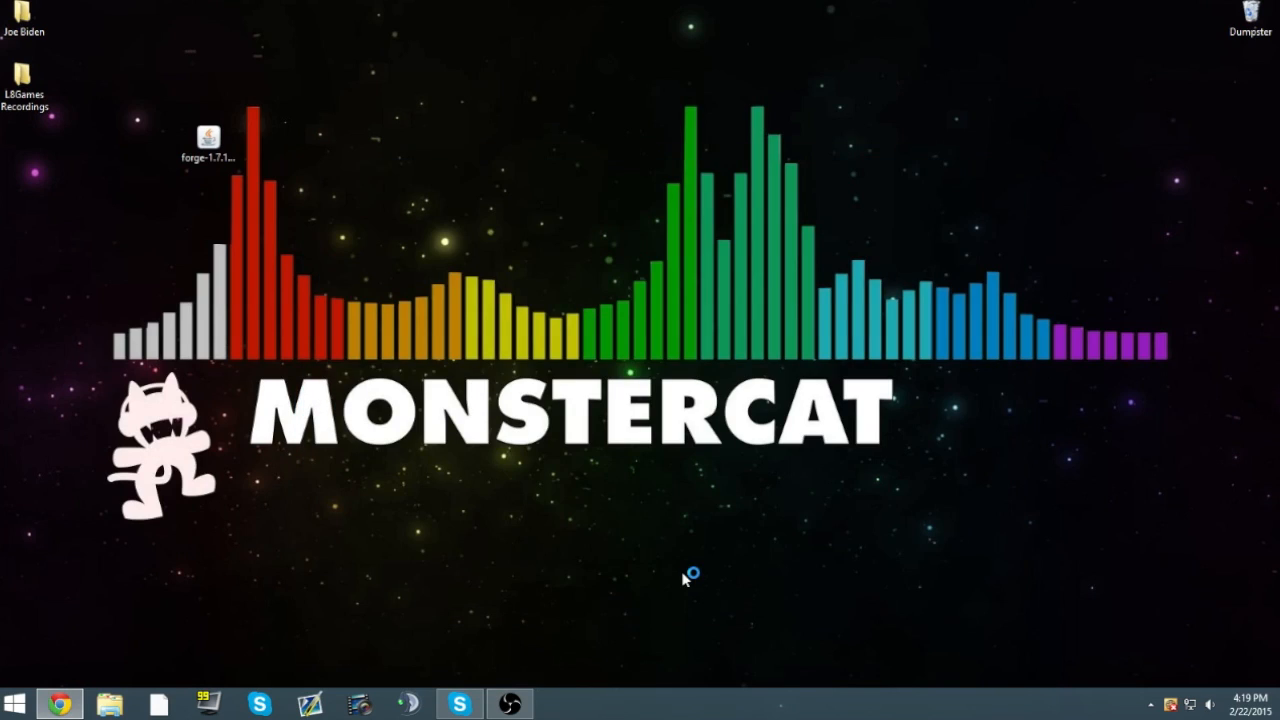
mouse_move(670, 436)
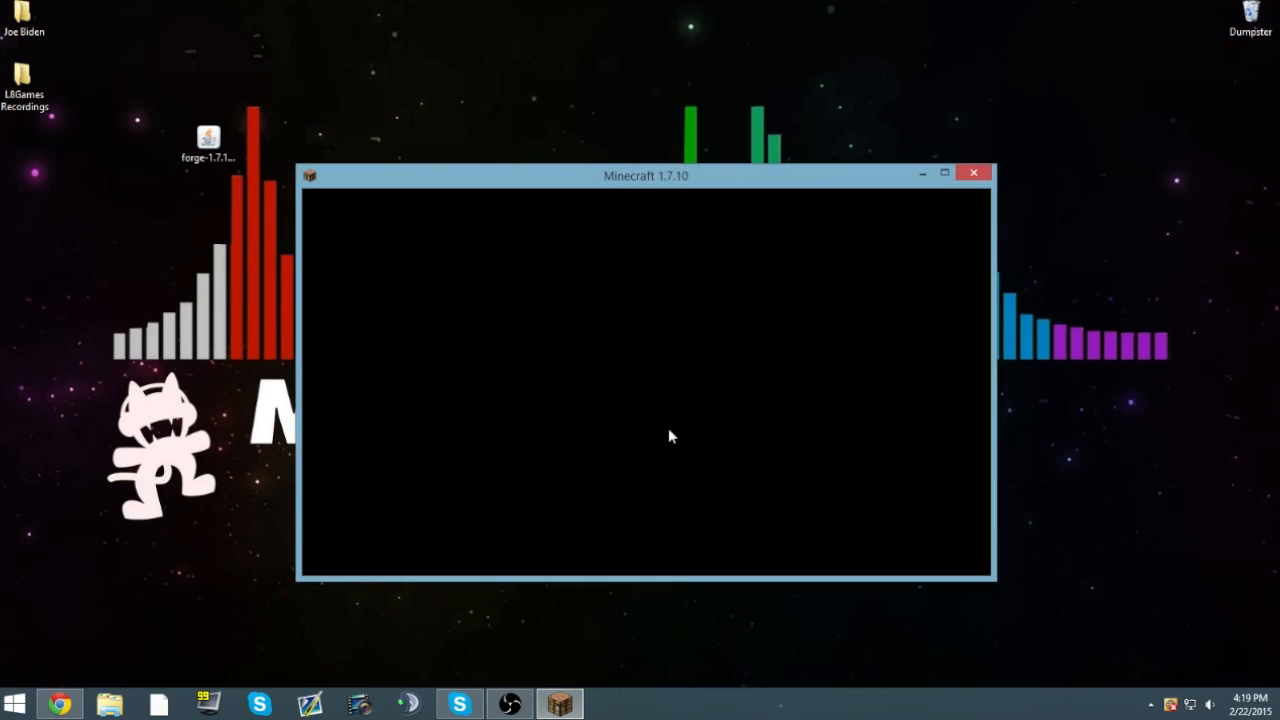
mouse_move(610, 432)
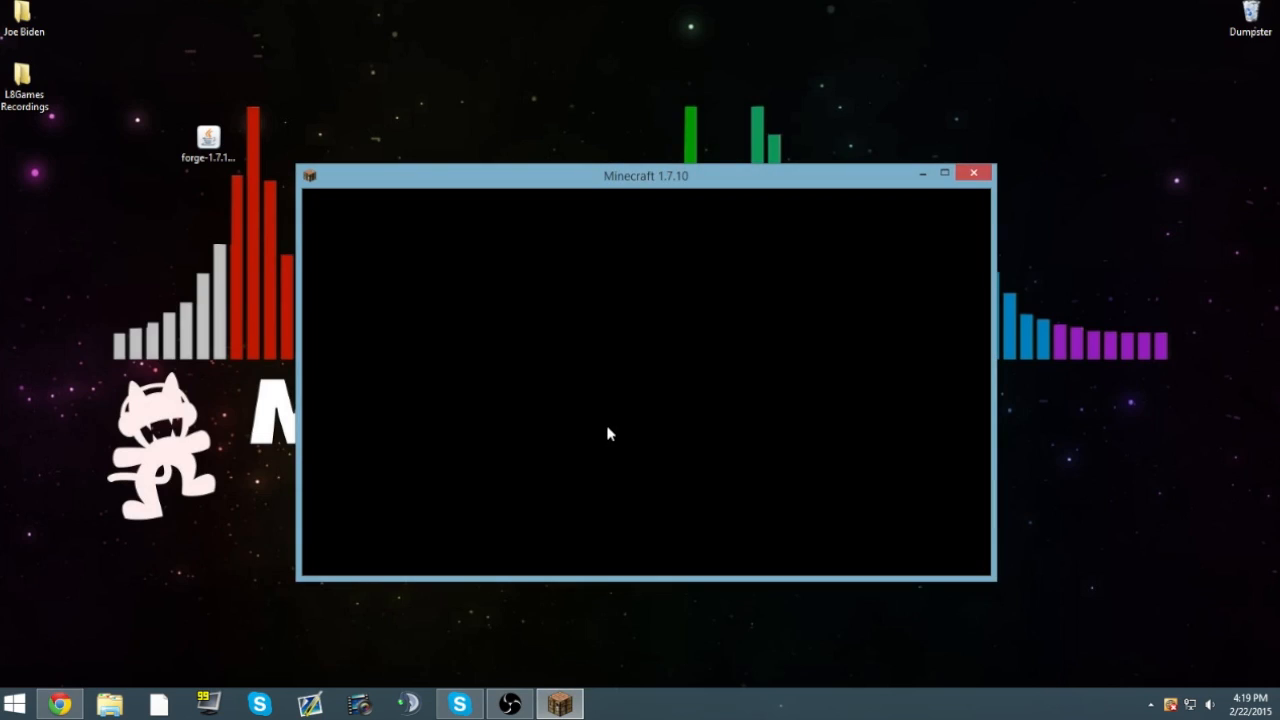
mouse_move(592, 450)
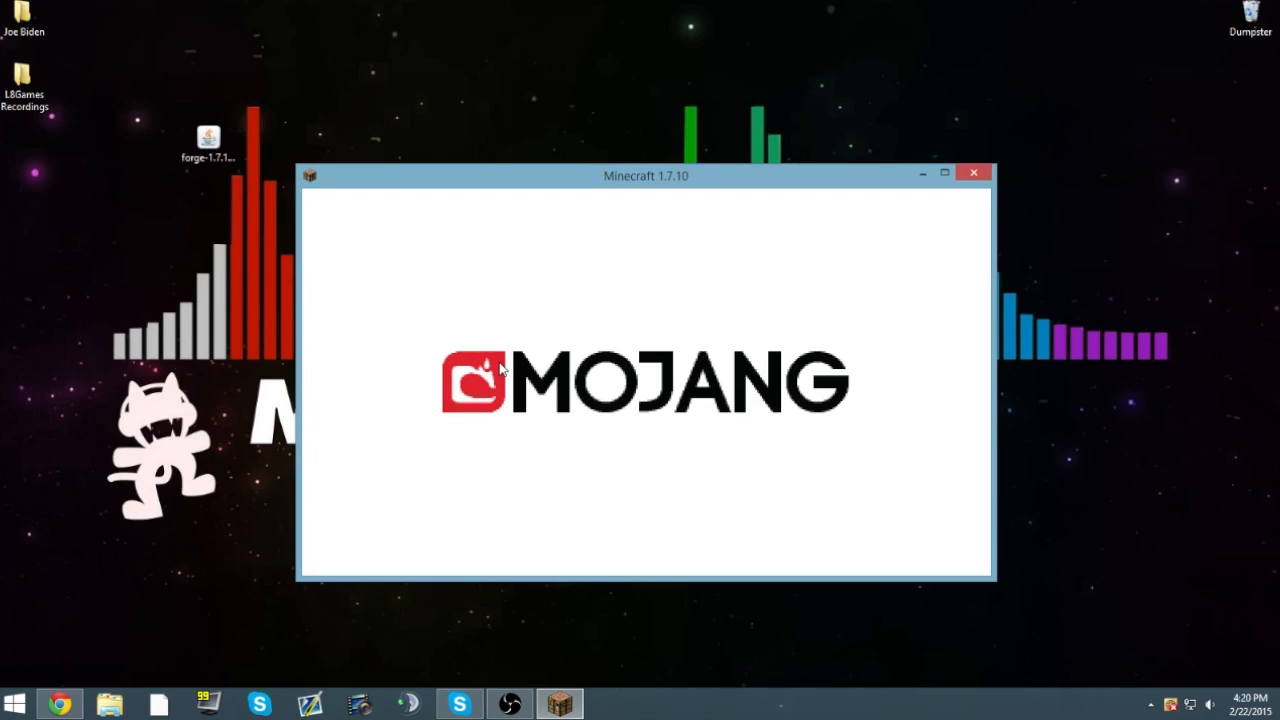
mouse_move(502, 318)
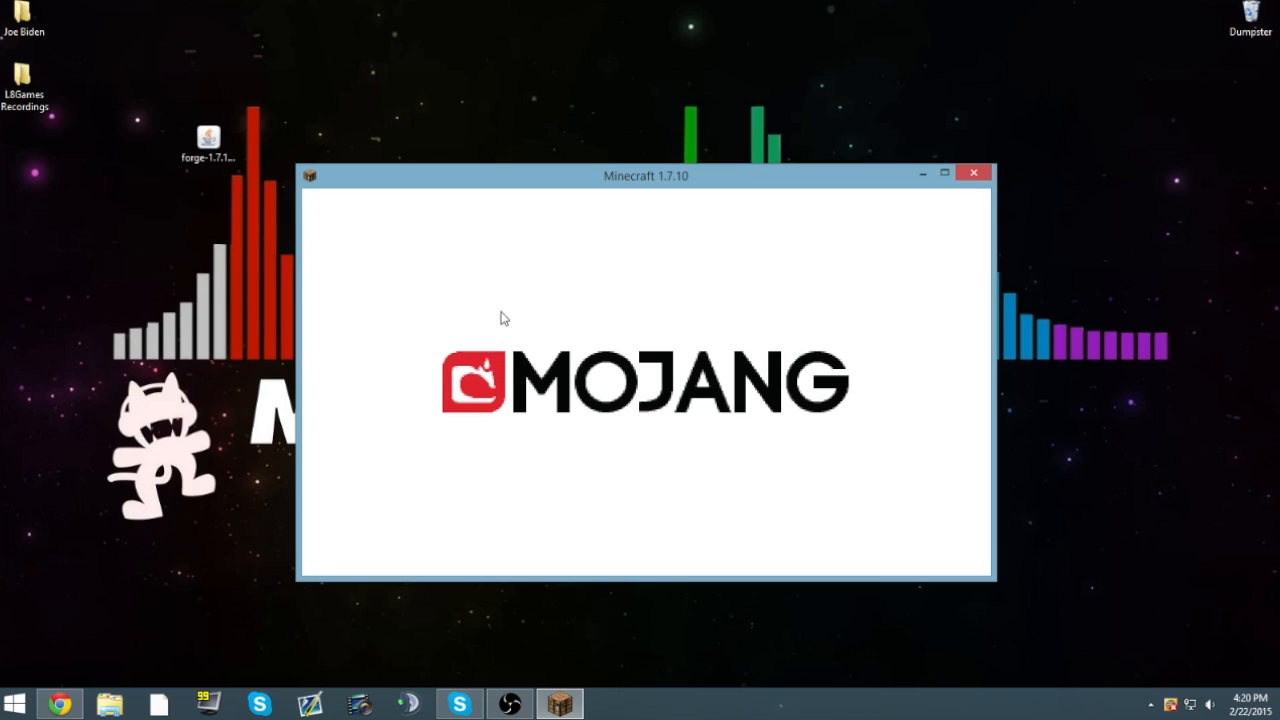
mouse_move(598, 288)
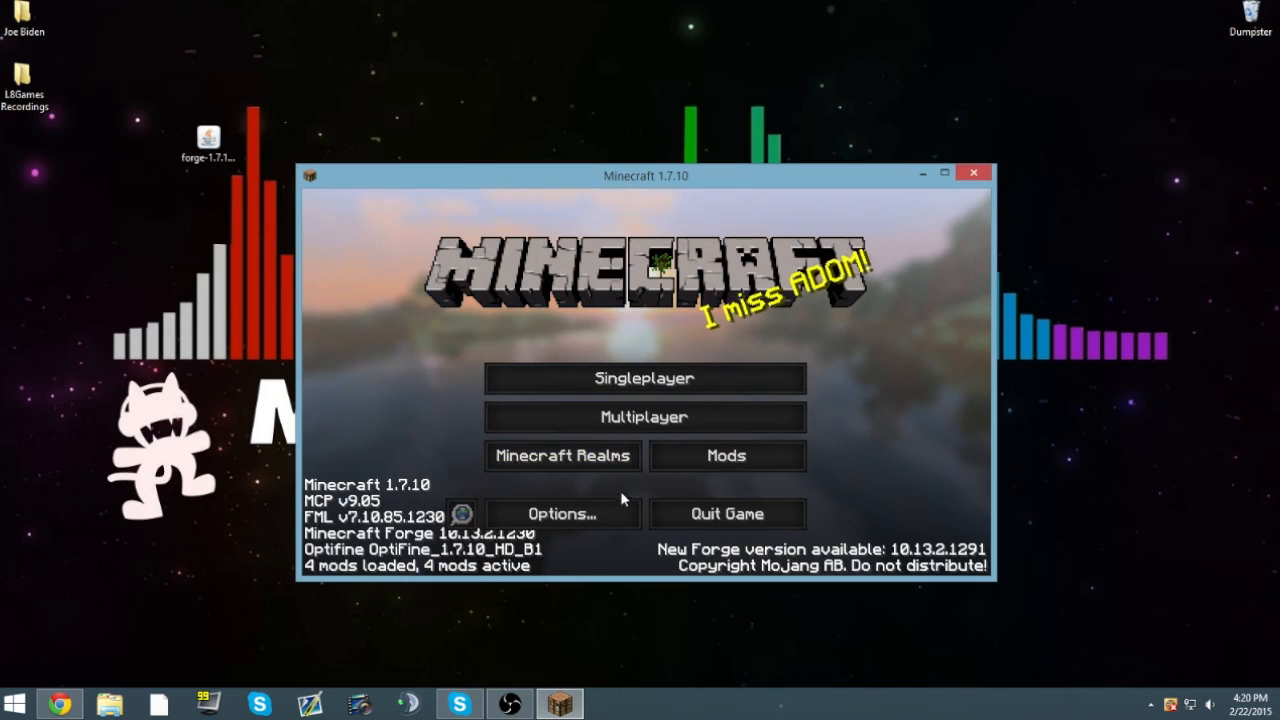
- Show Pixelmon 3.4.0 in the Mod List with its state Available
left_click(726, 456)
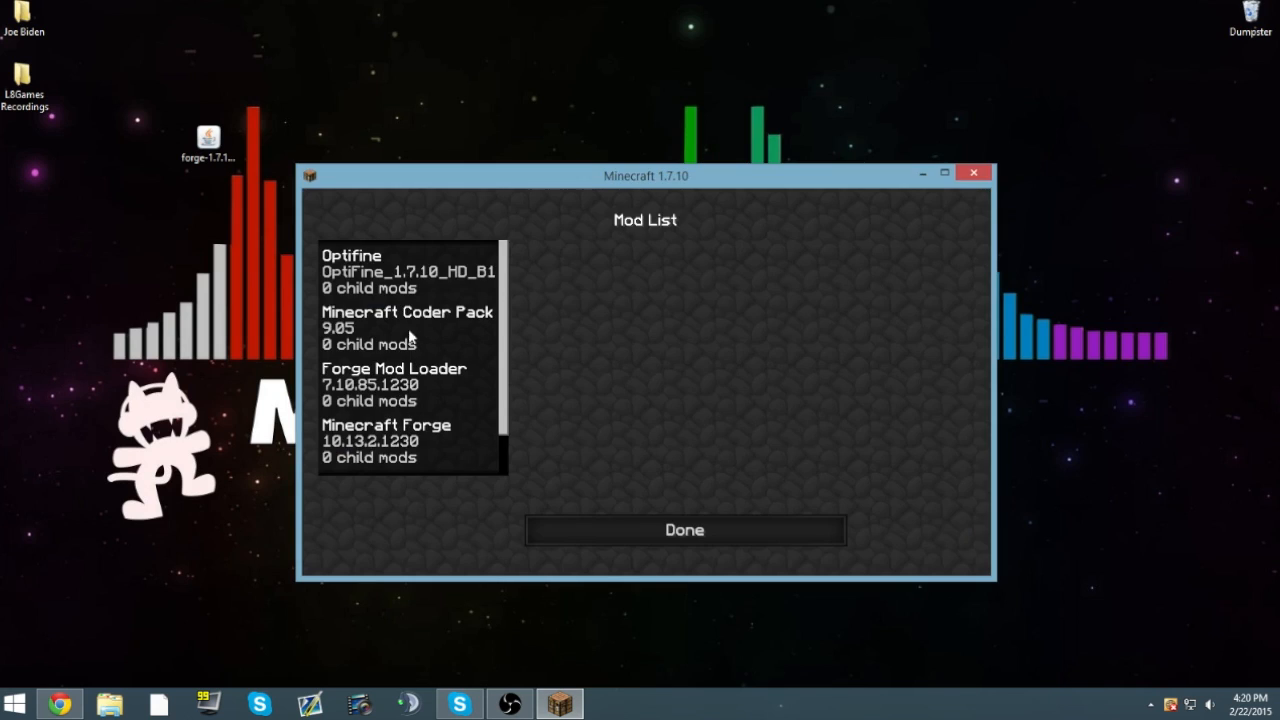
left_click(408, 448)
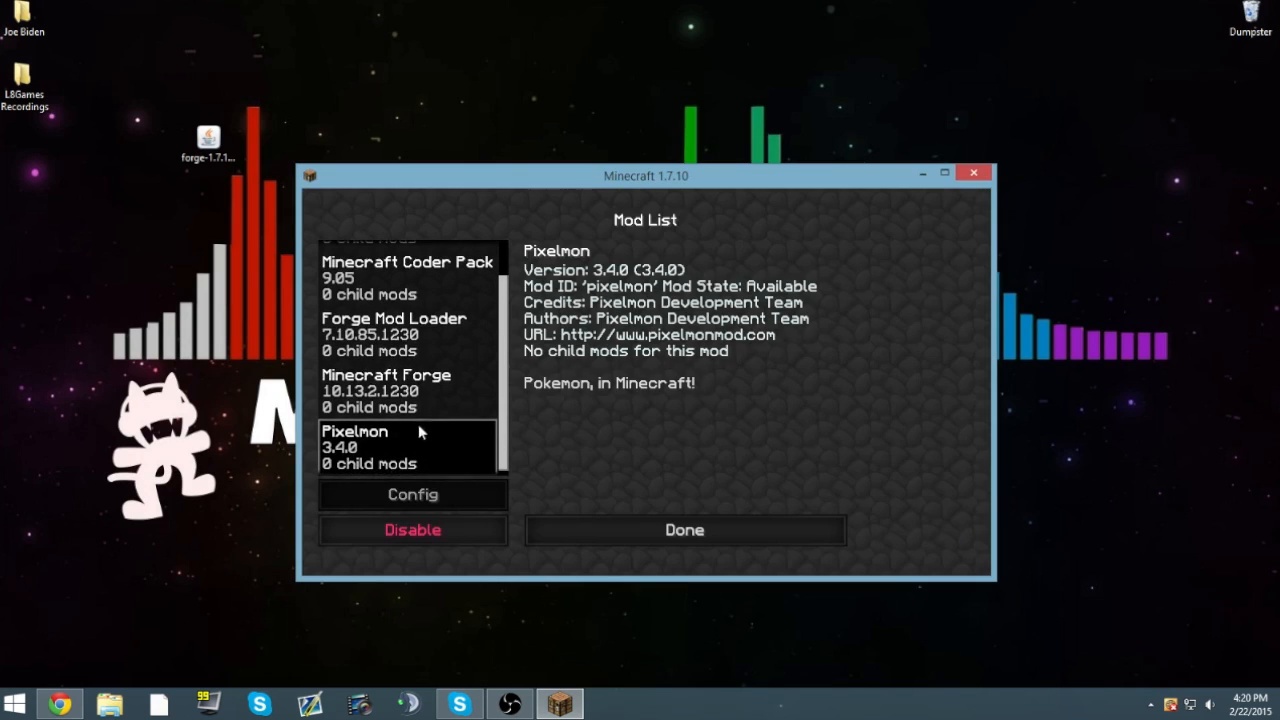